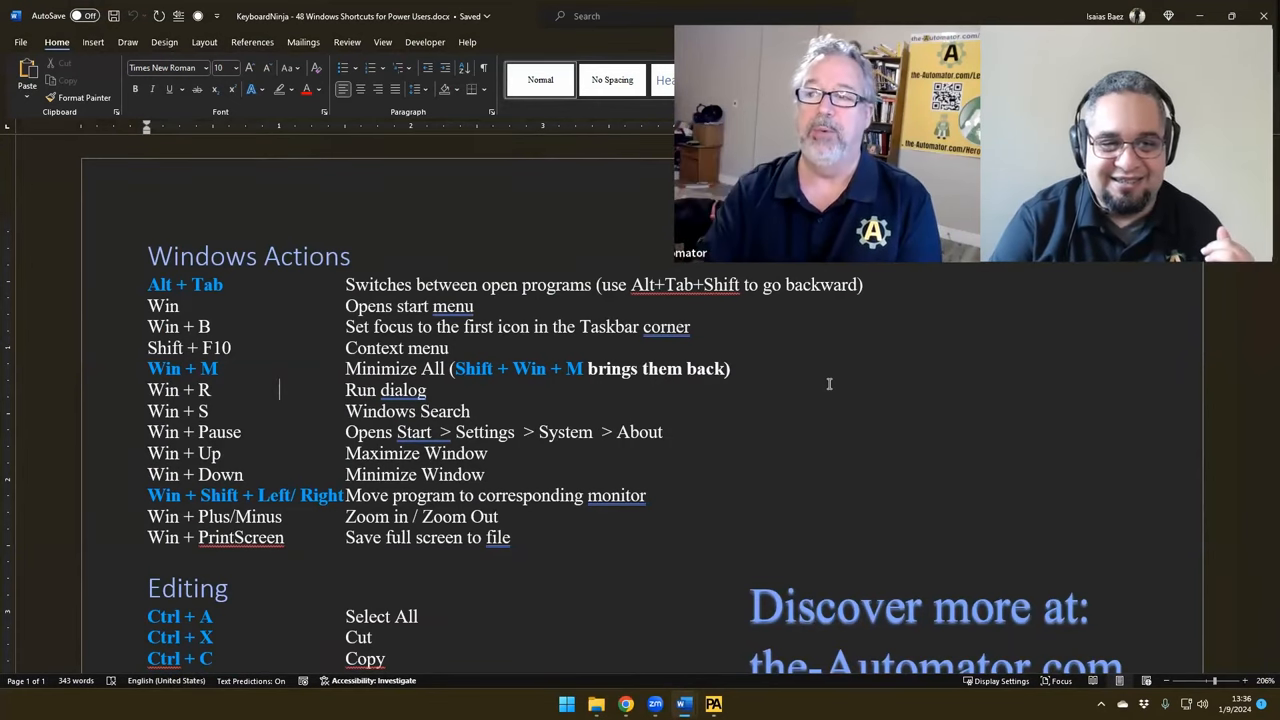
# - Scroll down through the Windows shortcuts cheat sheet past its Windows Actions and Editing sections
pyautogui.scroll(-3)
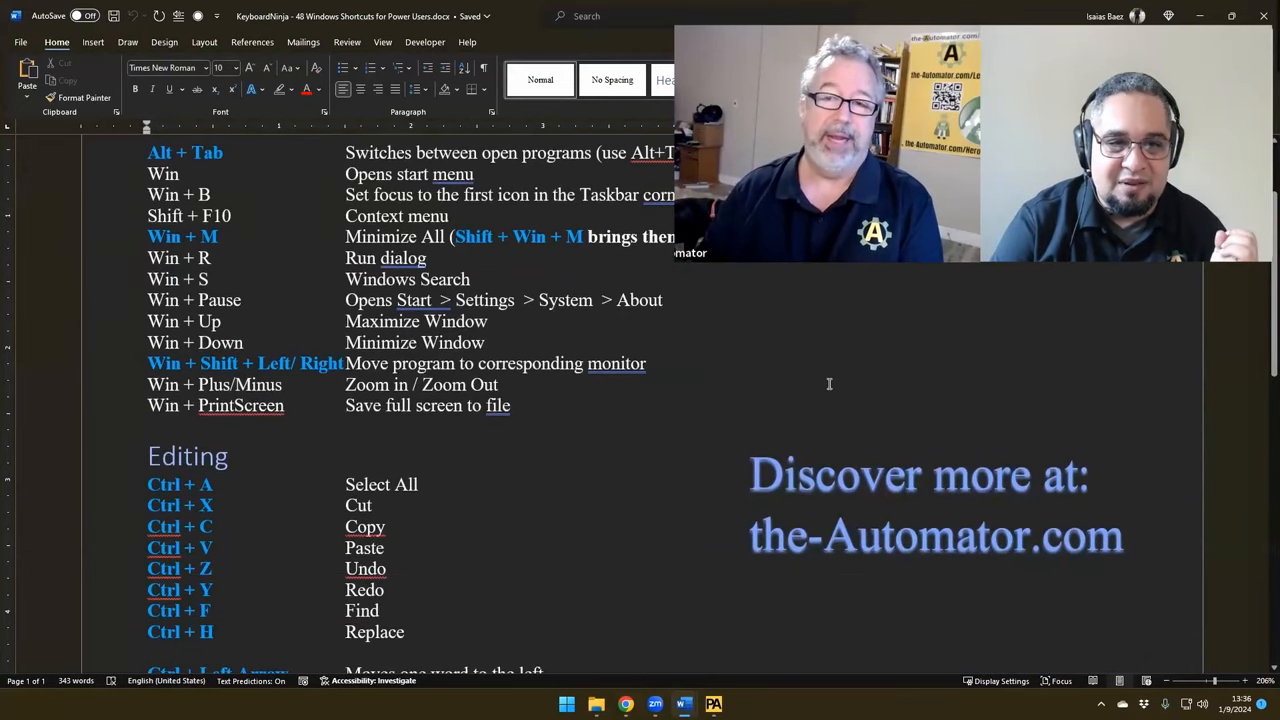
pyautogui.scroll(-3)
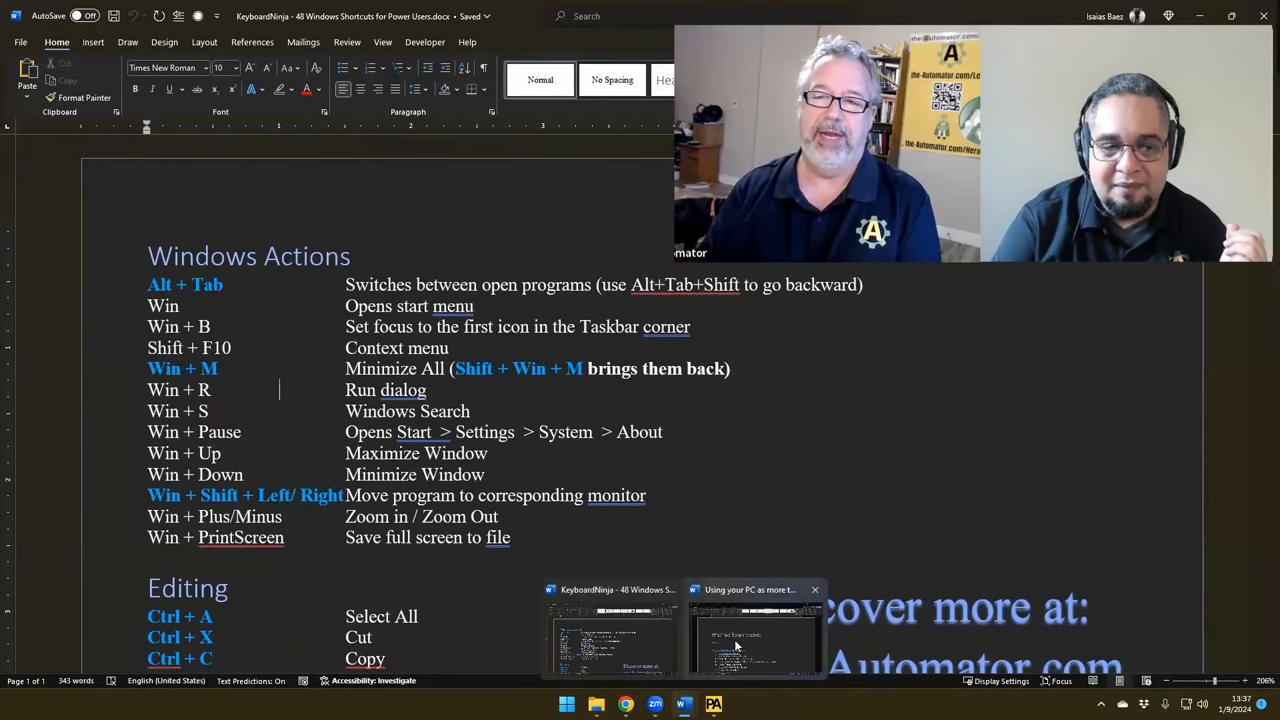
pyautogui.moveTo(770, 588)
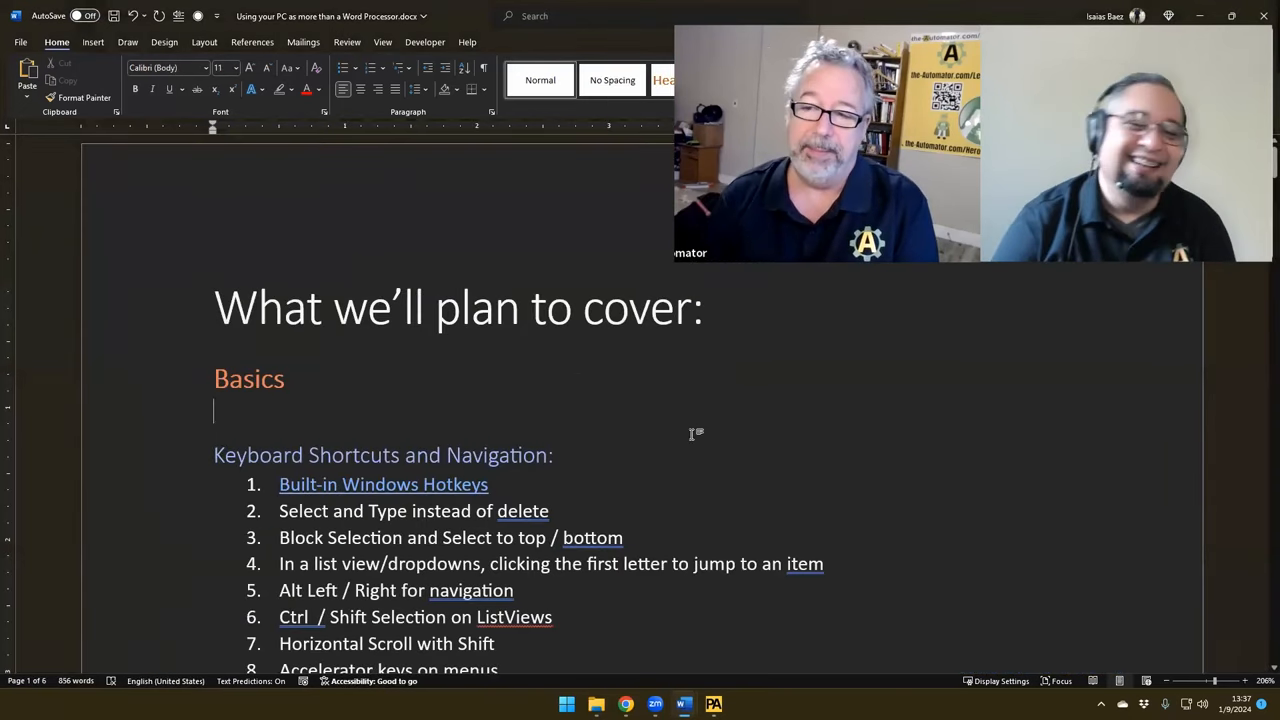
pyautogui.scroll(-3)
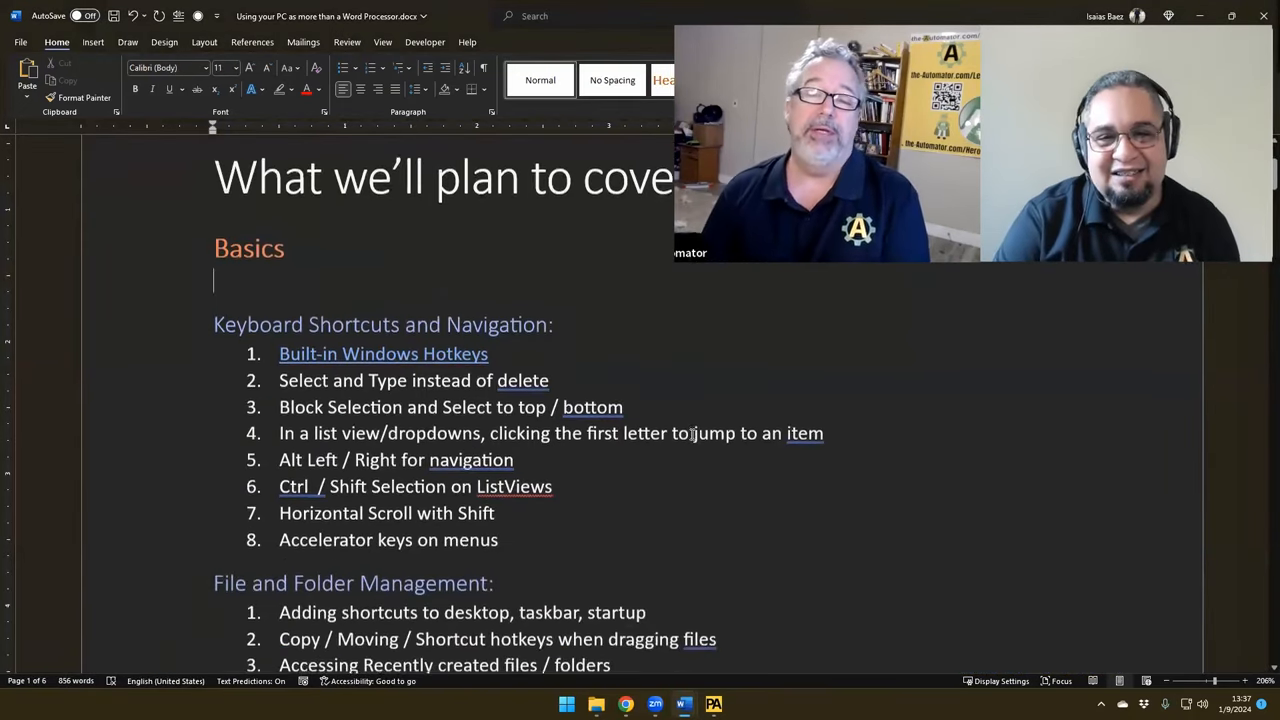
pyautogui.scroll(-3)
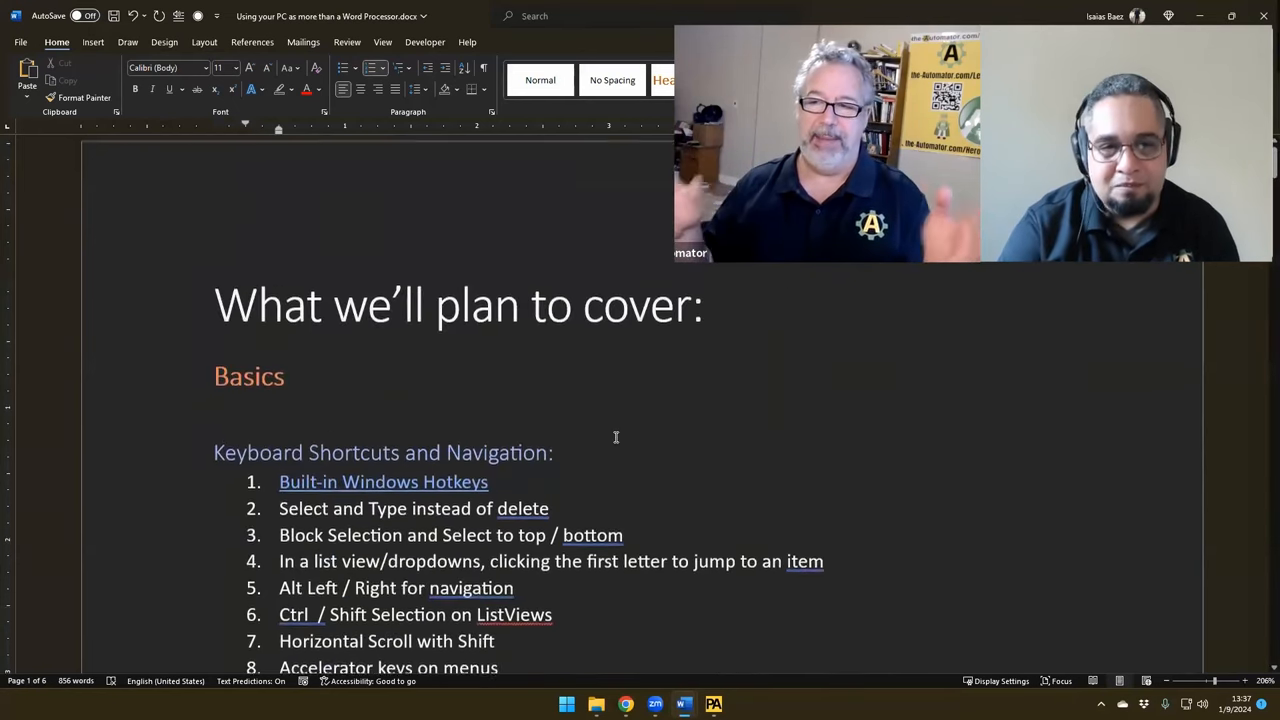
pyautogui.scroll(-3)
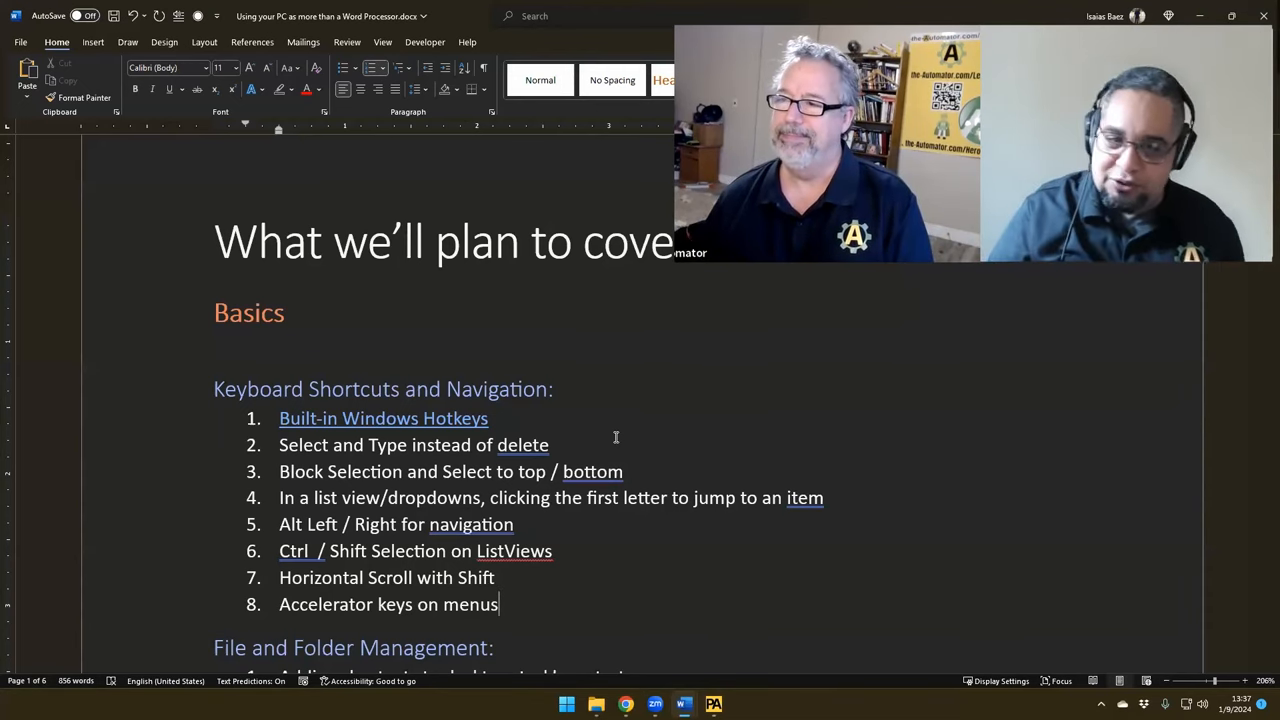
pyautogui.scroll(-3)
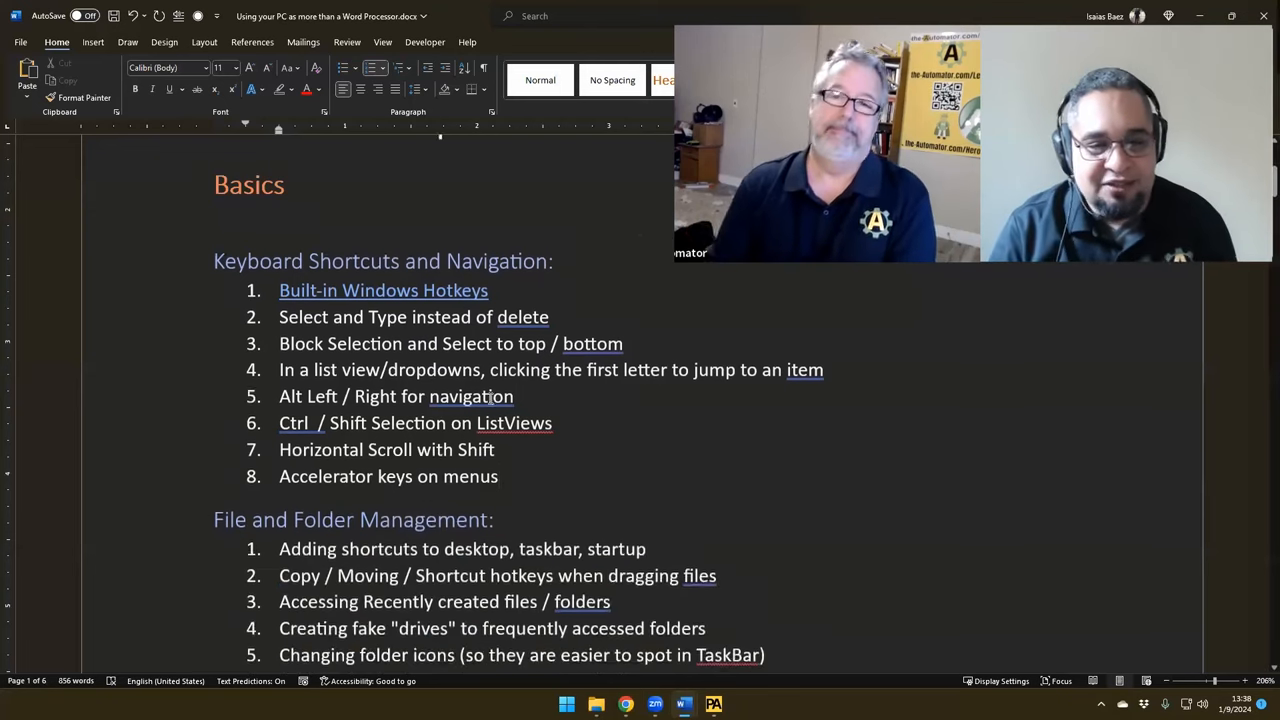
pyautogui.scroll(-3)
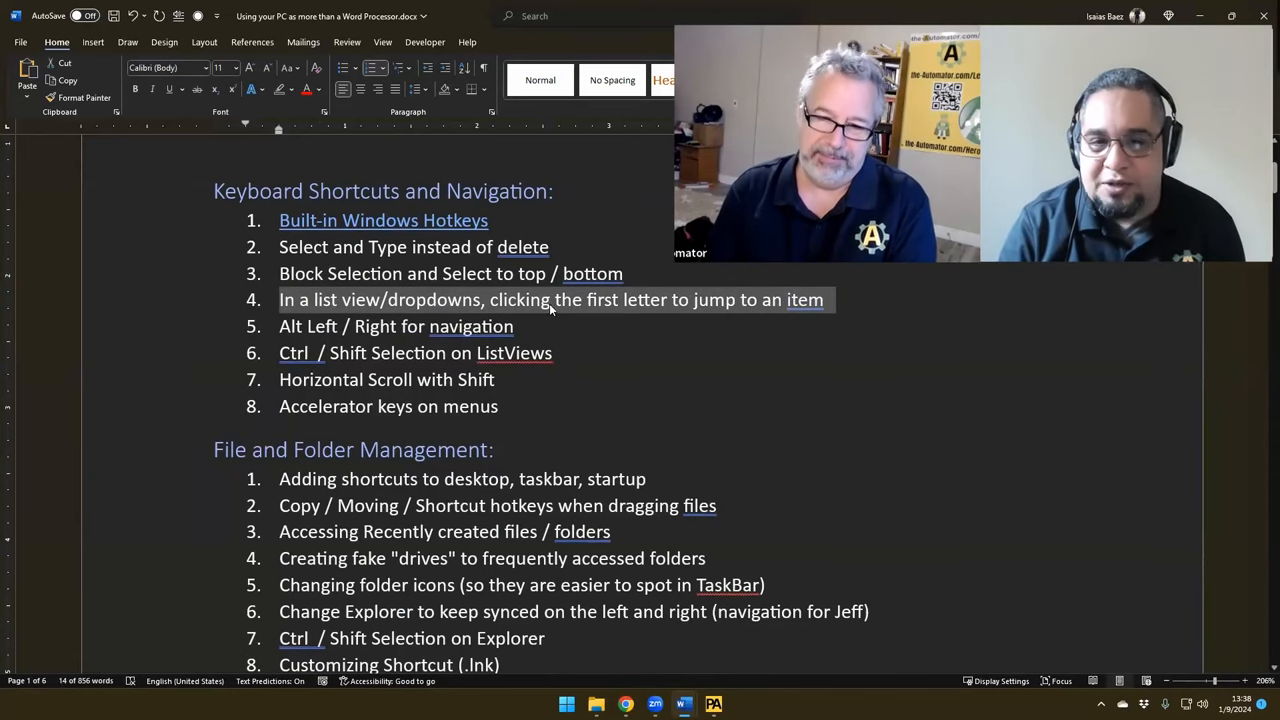
pyautogui.moveTo(722, 306)
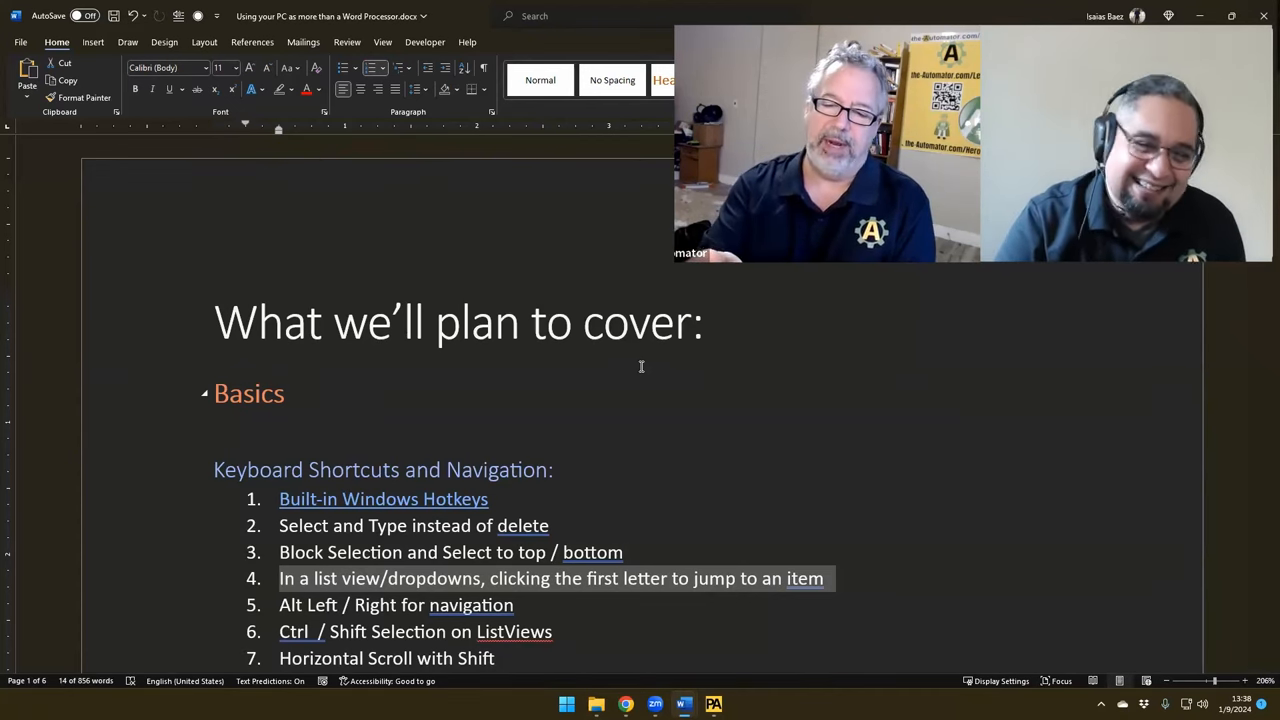
pyautogui.scroll(-3)
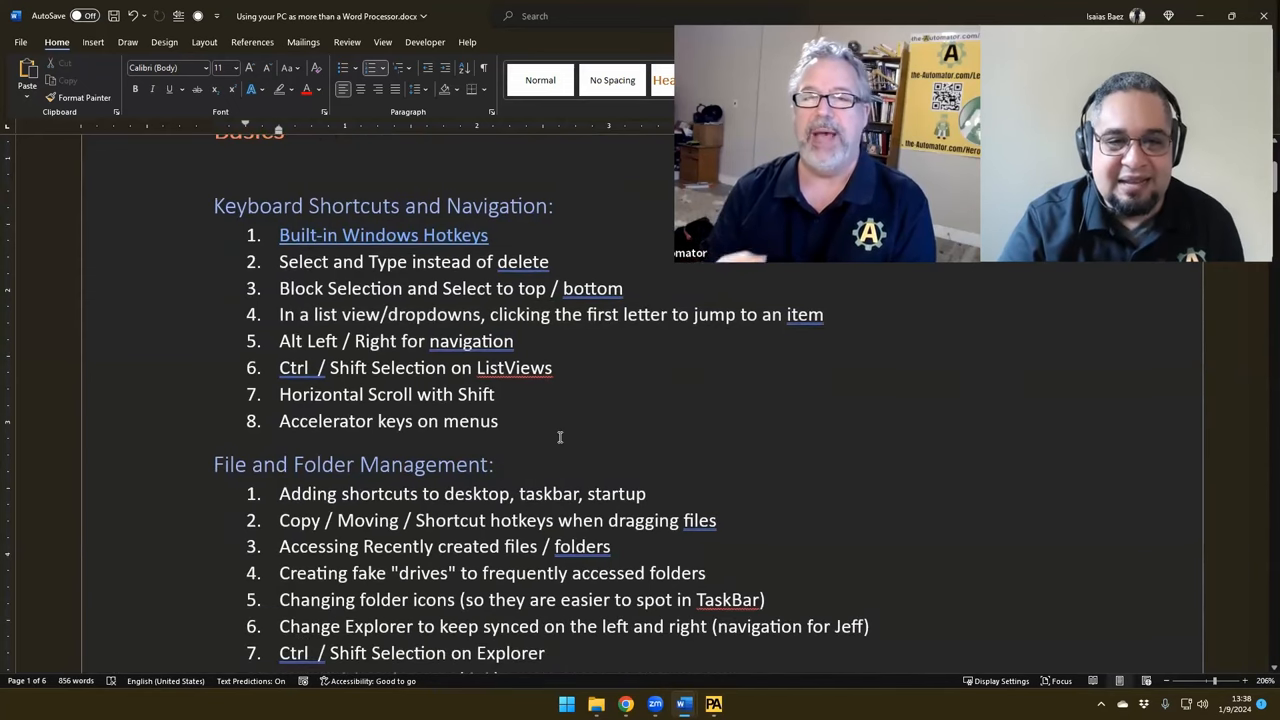
pyautogui.scroll(-3)
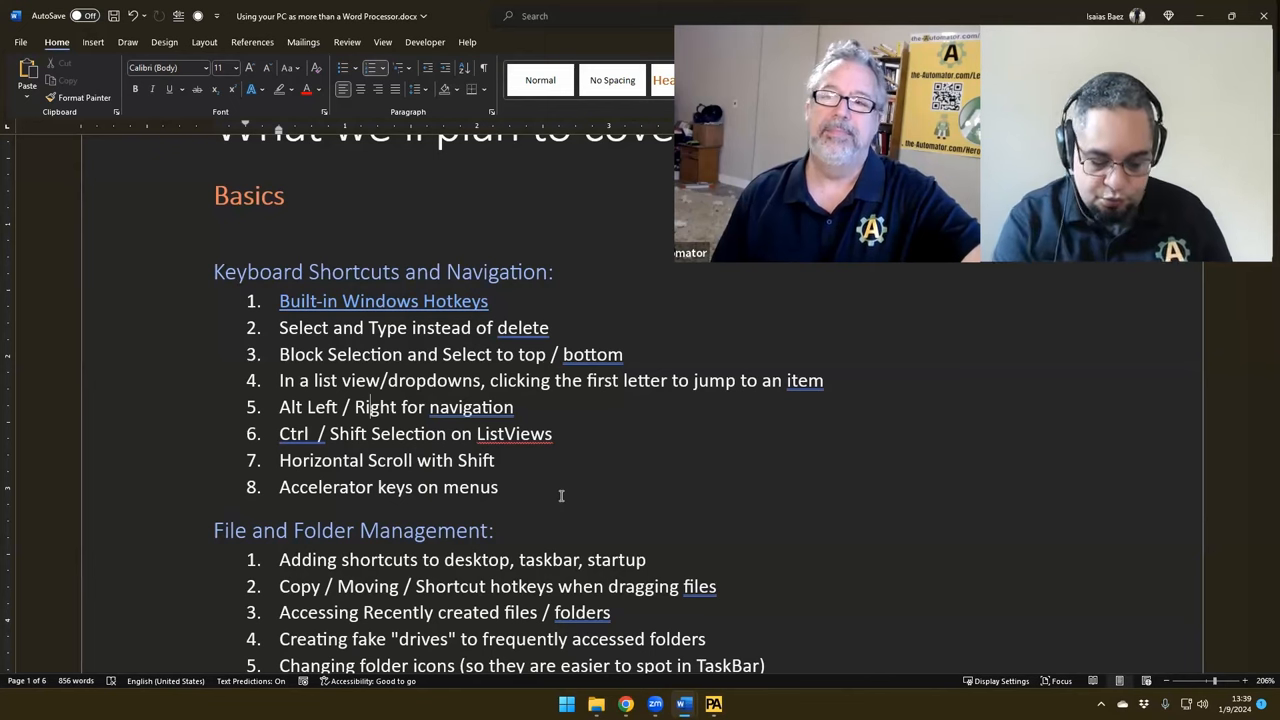
pyautogui.click(566, 704)
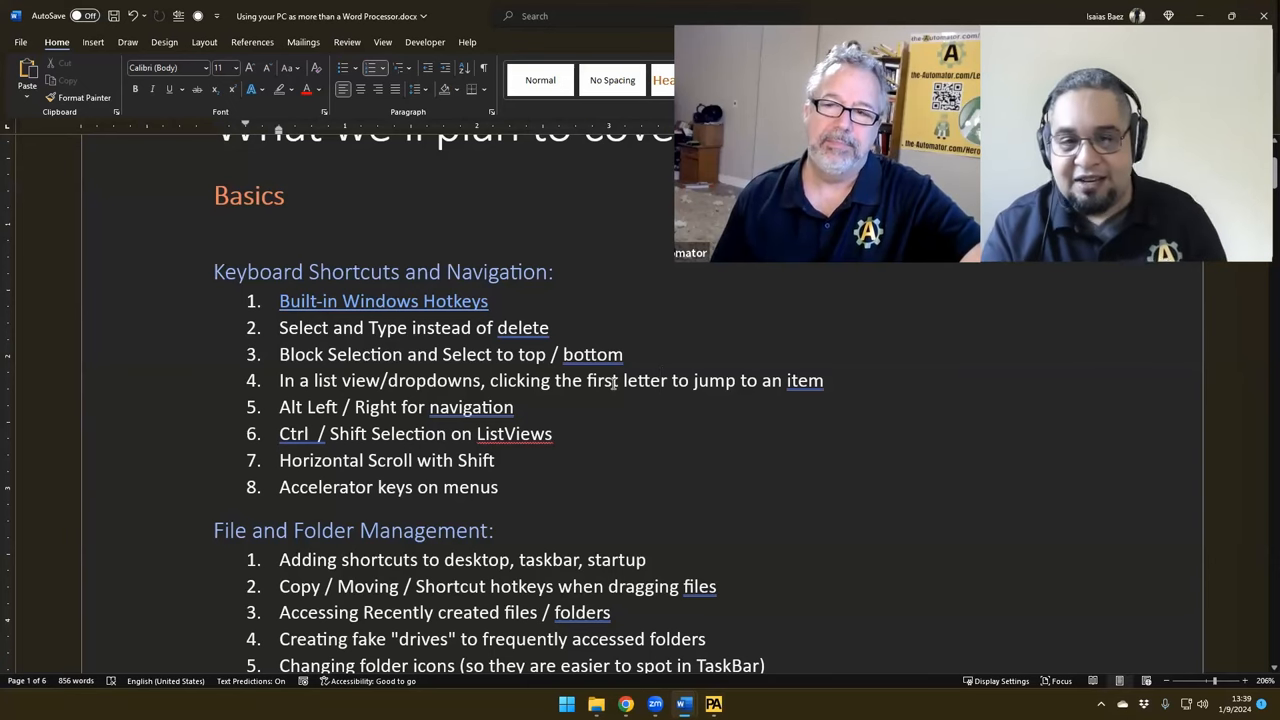
pyautogui.moveTo(704, 360)
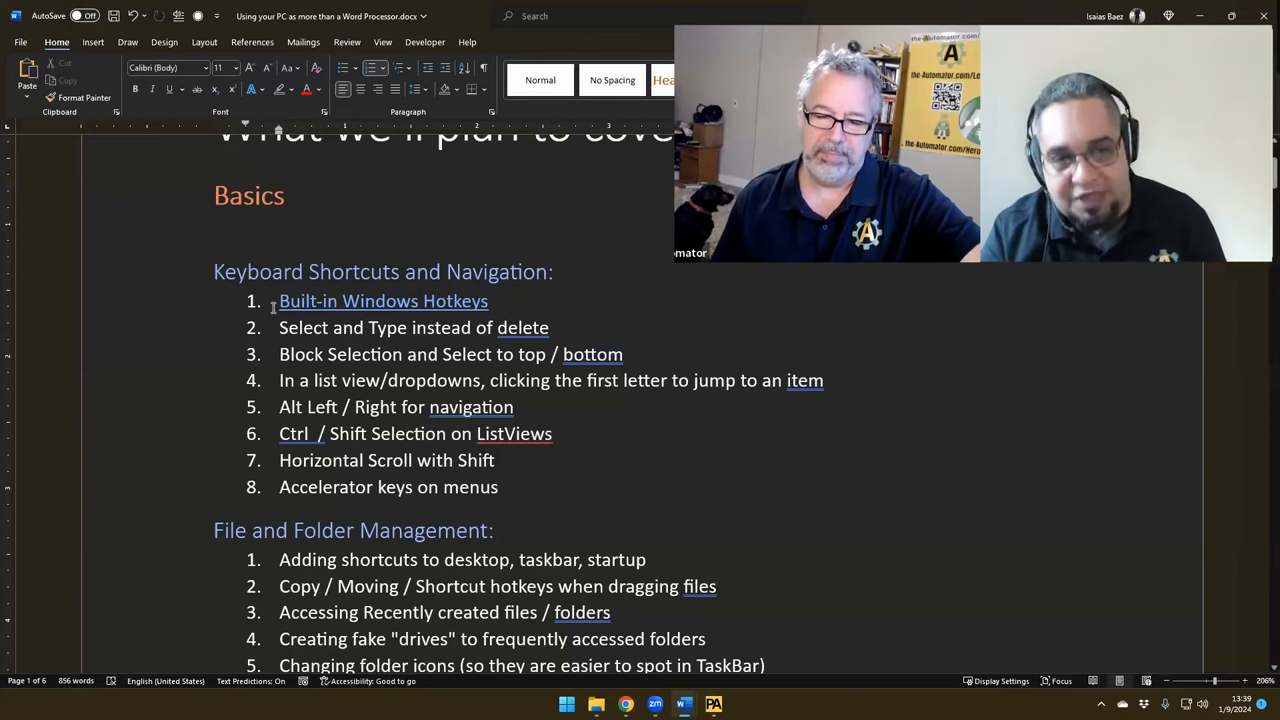
pyautogui.moveTo(384, 300)
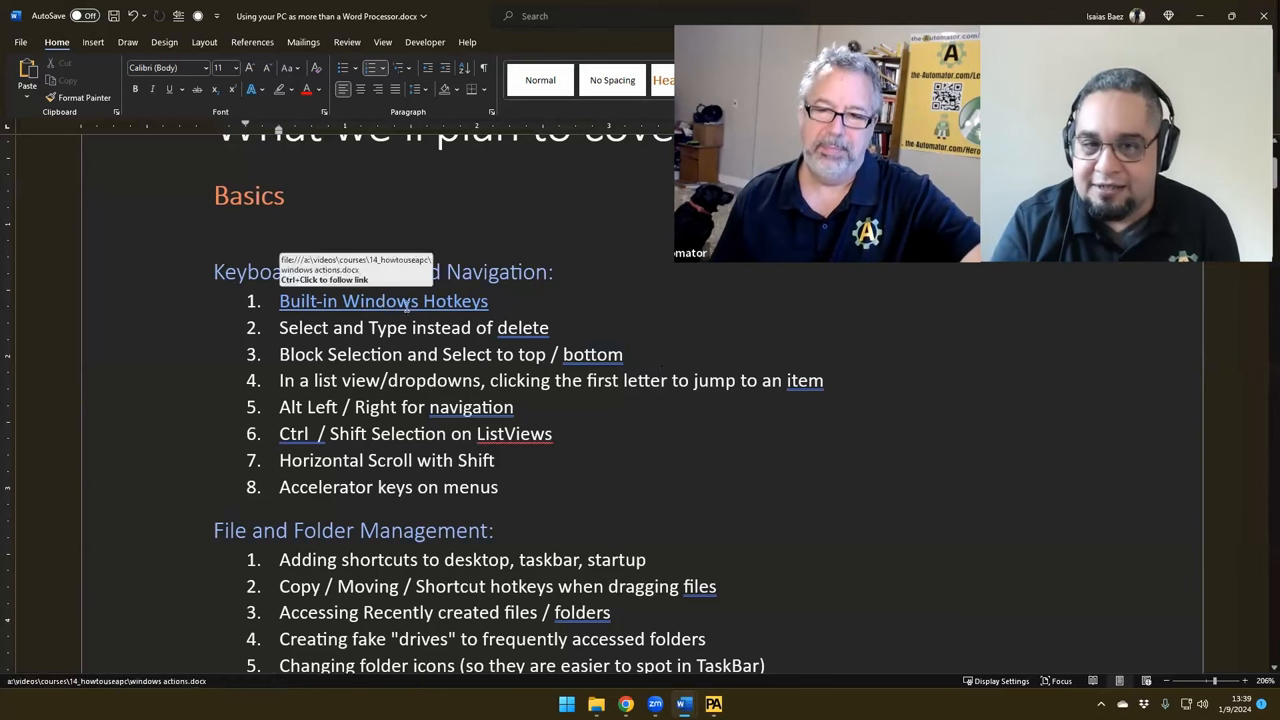
pyautogui.scroll(-3)
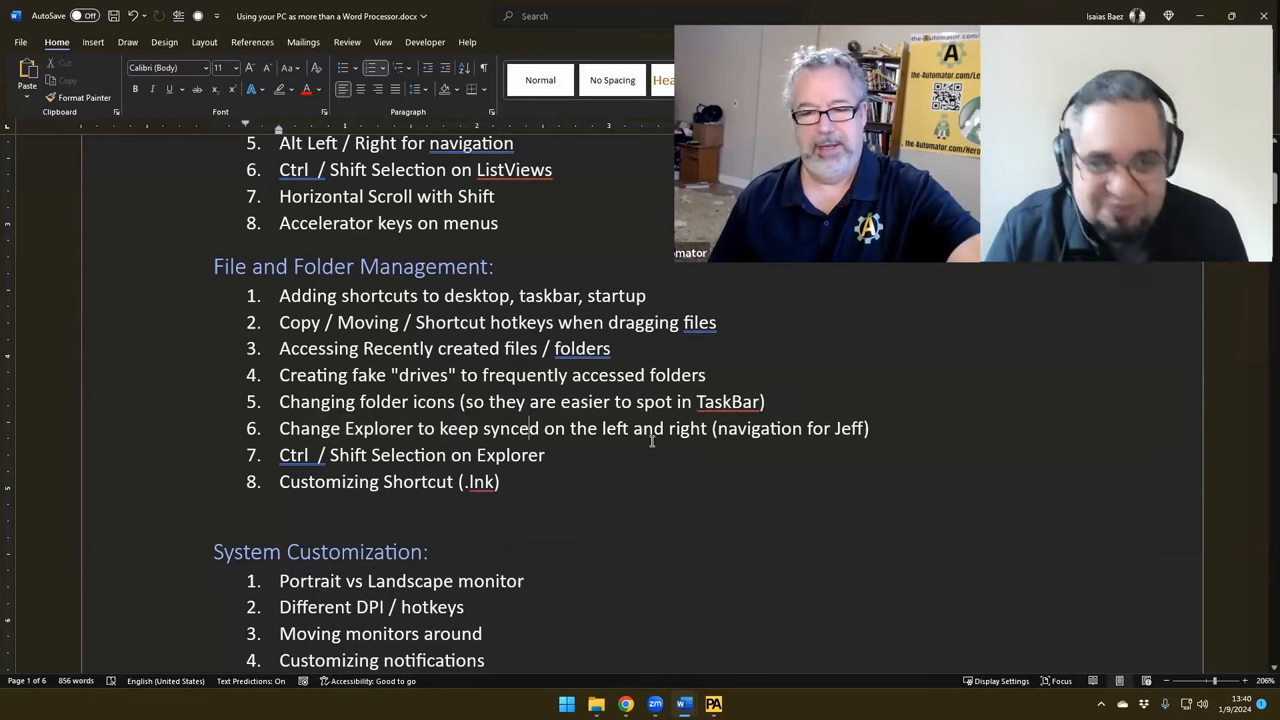
pyautogui.scroll(-3)
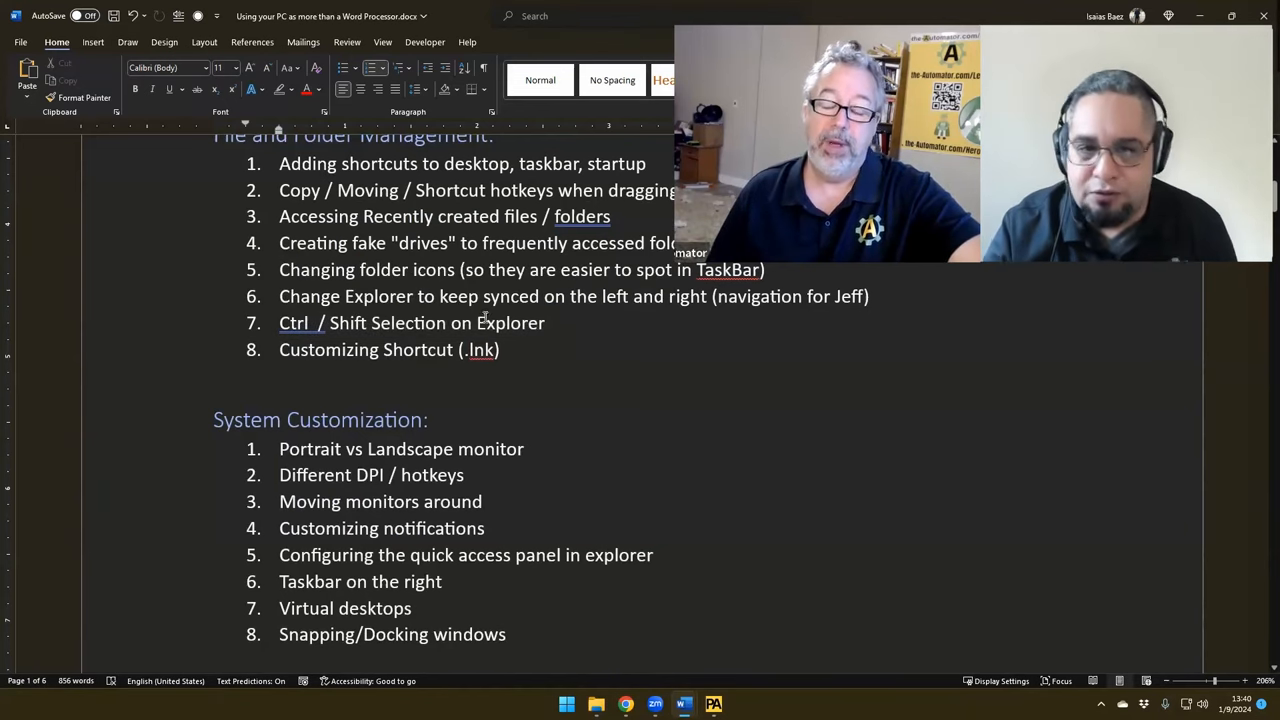
pyautogui.scroll(-3)
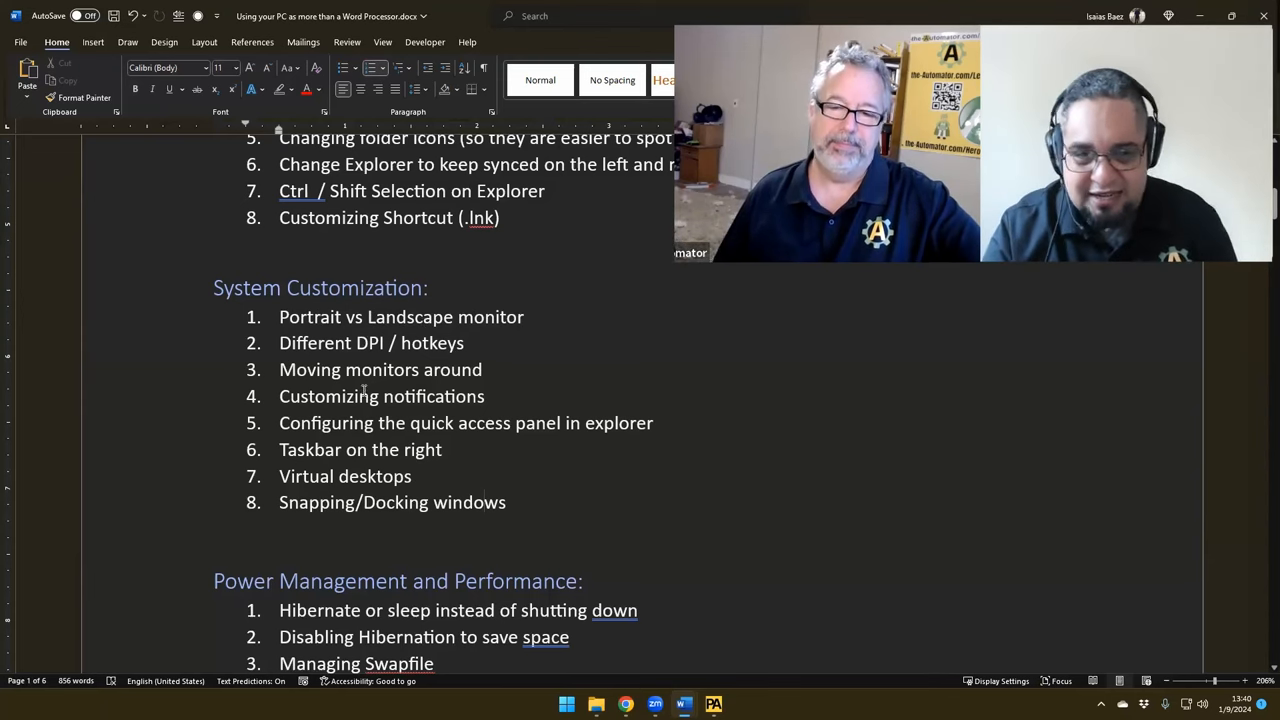
pyautogui.scroll(-3)
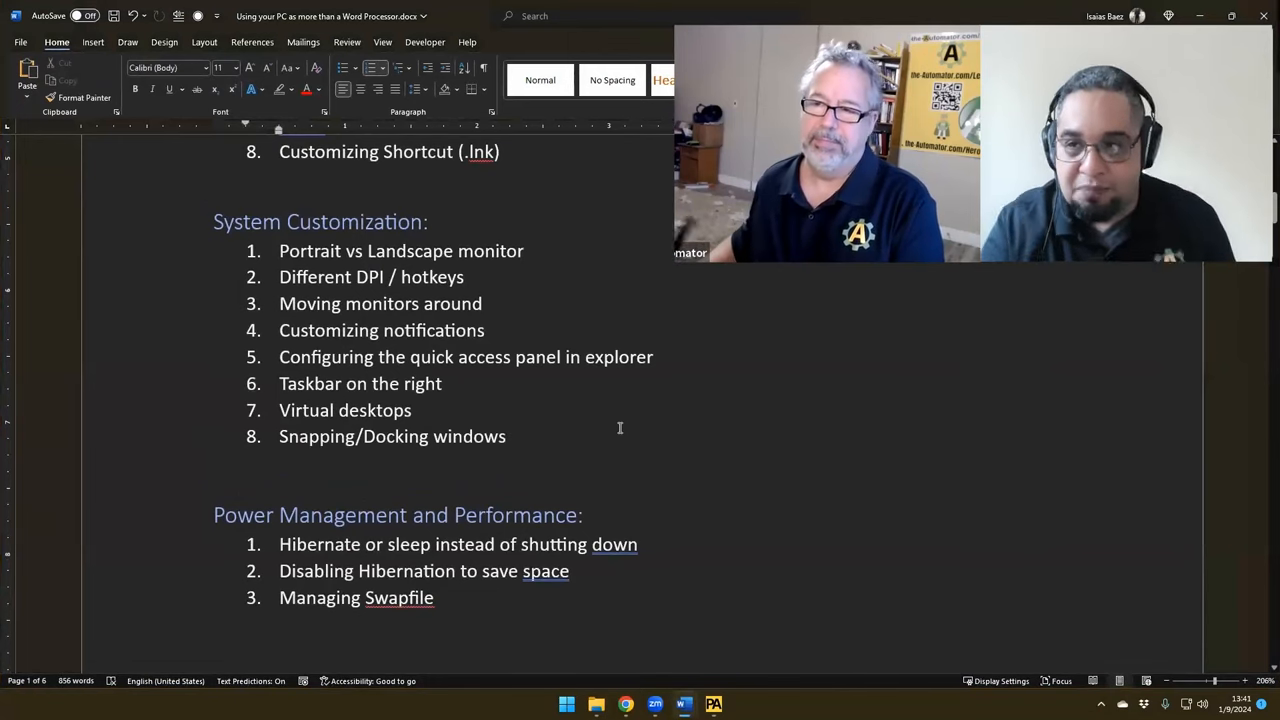
pyautogui.scroll(-3)
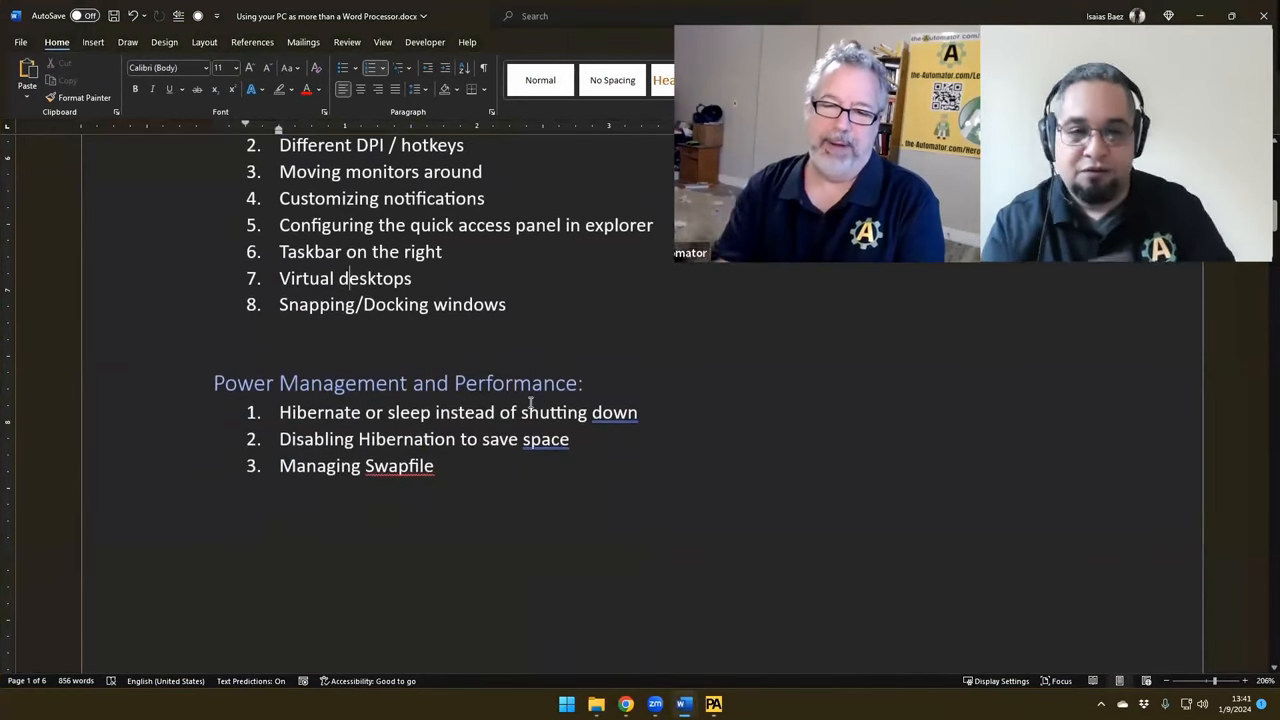
pyautogui.scroll(-3)
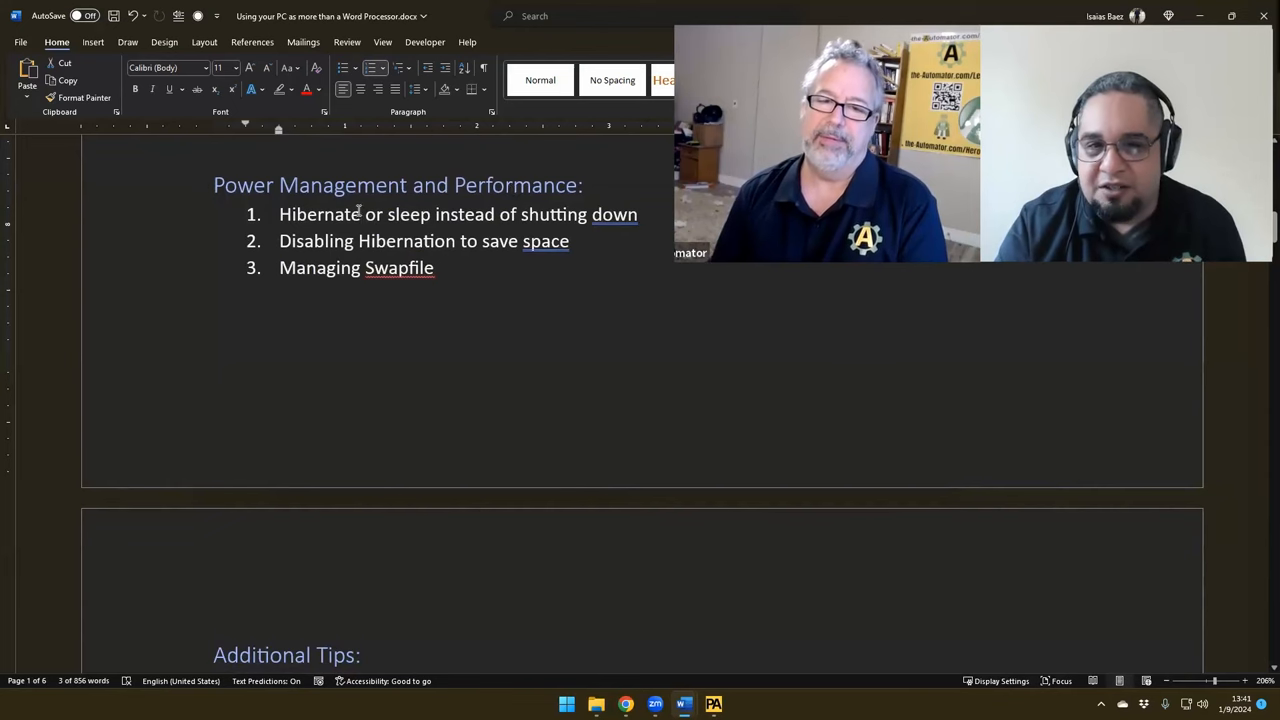
pyautogui.doubleClick(400, 268)
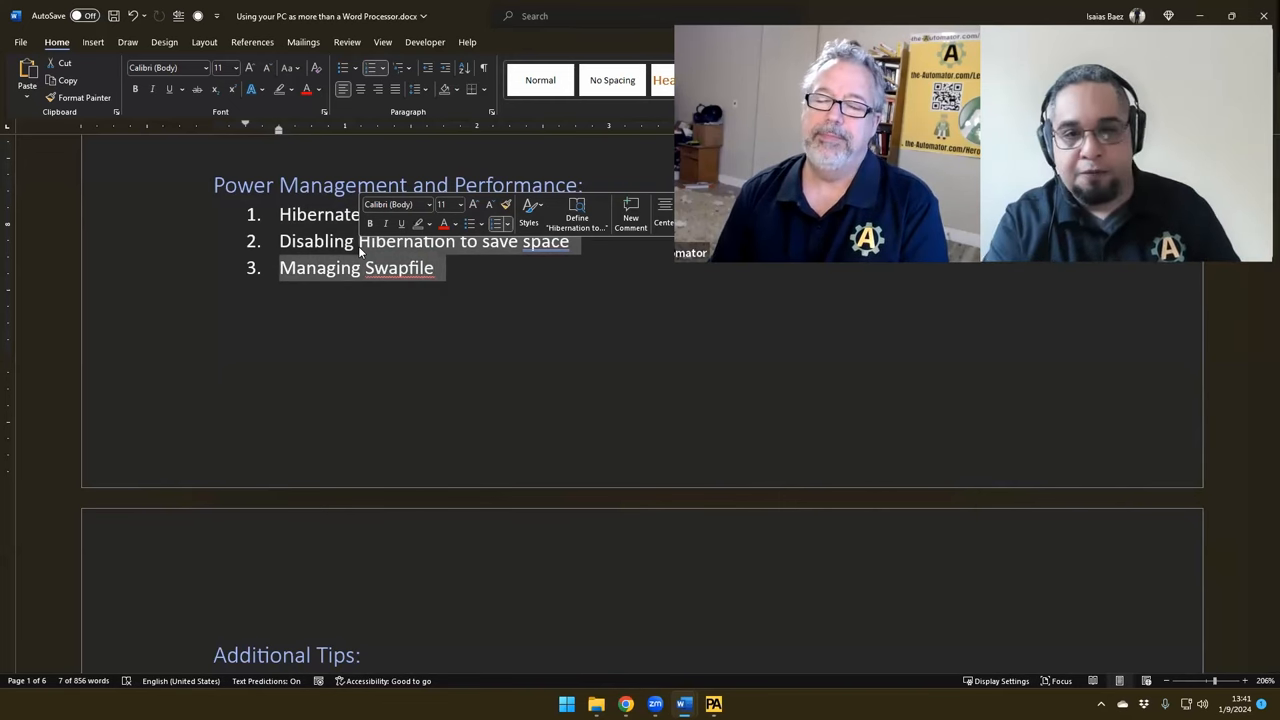
pyautogui.write('or sleep instead of shutting down')
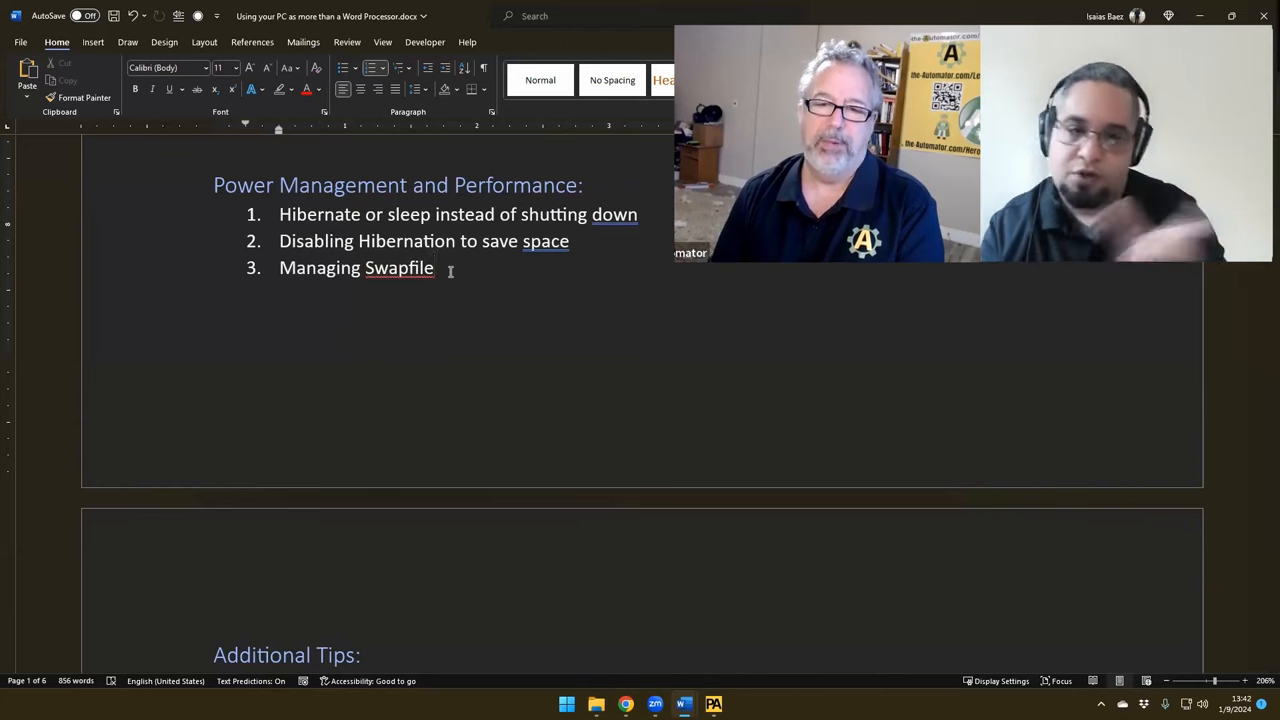
pyautogui.scroll(-3)
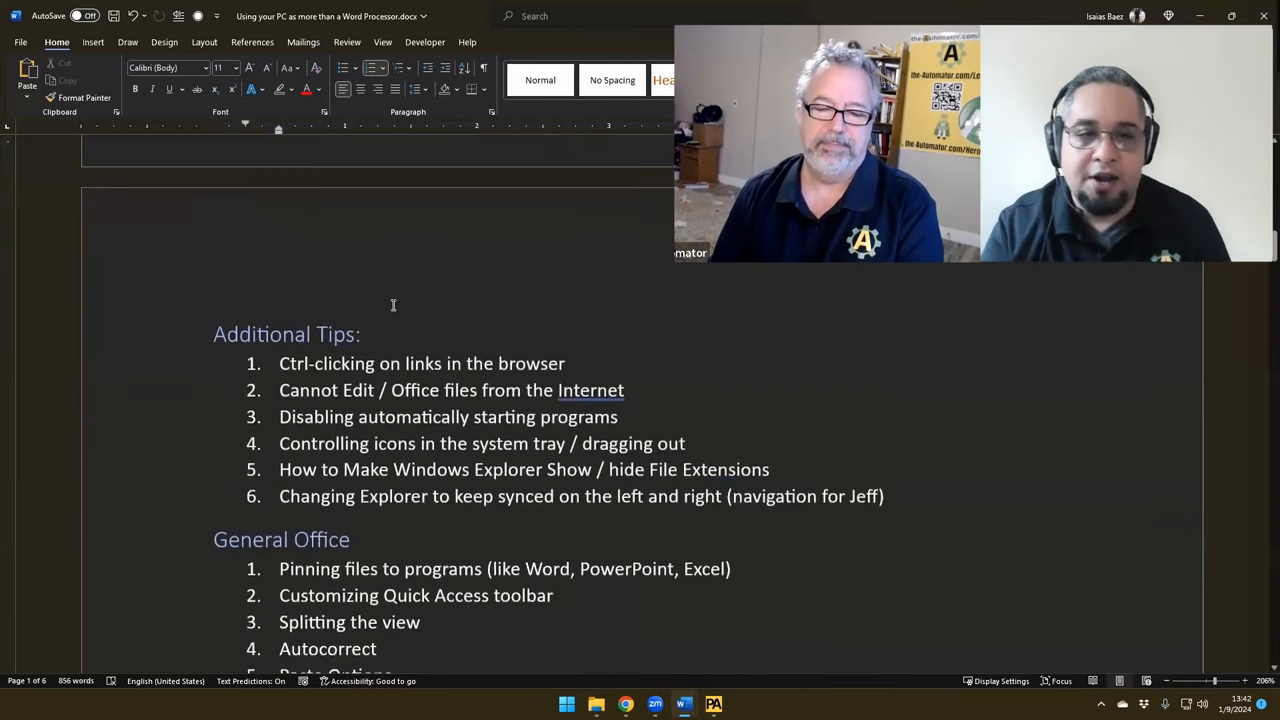
pyautogui.scroll(-3)
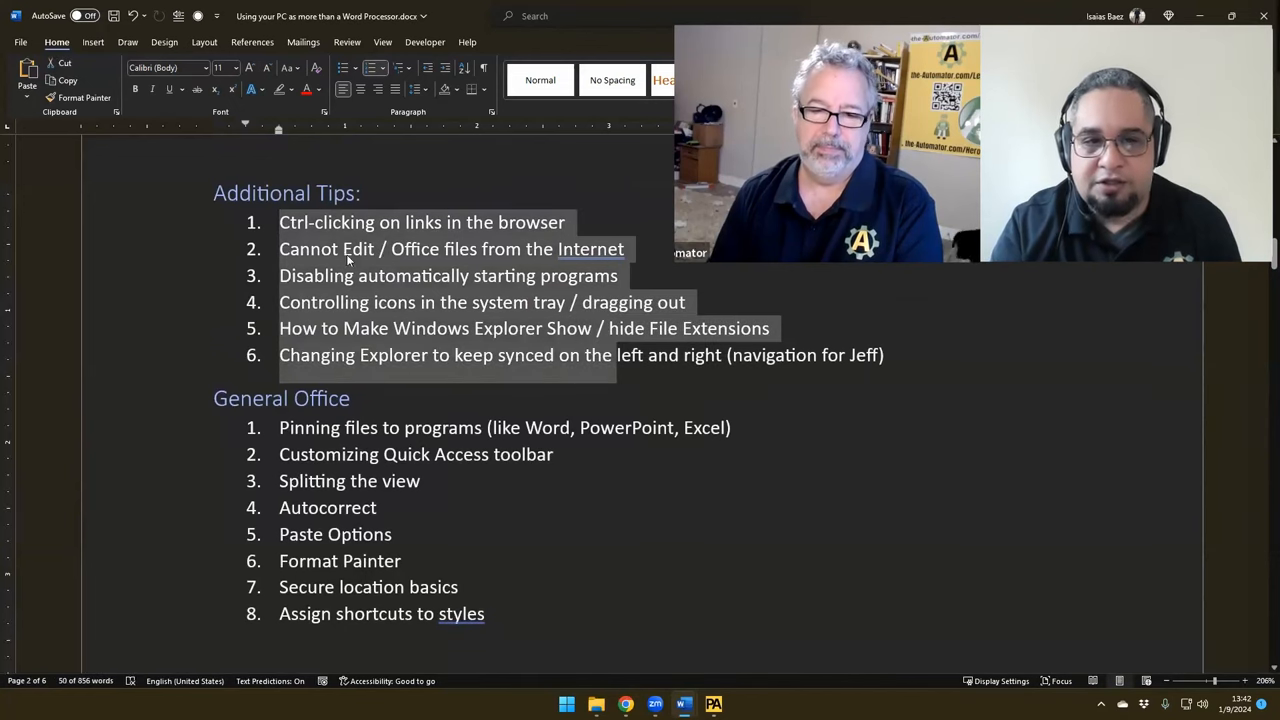
pyautogui.scroll(-3)
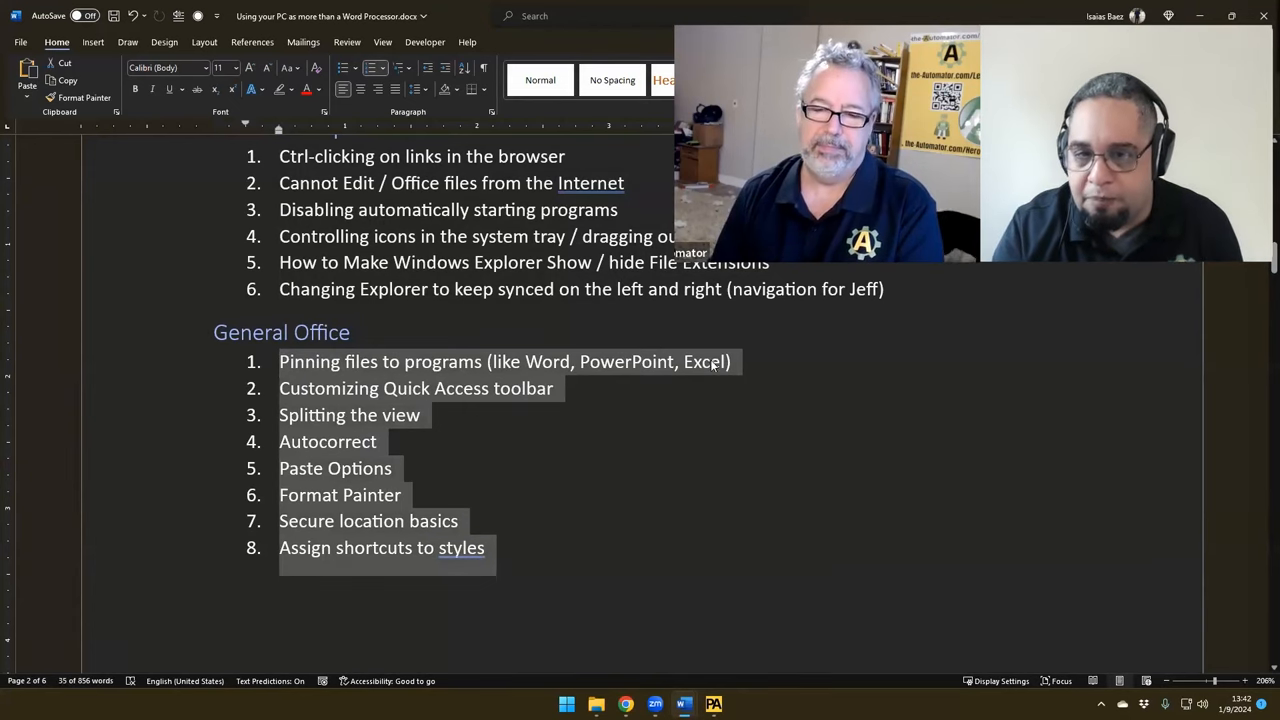
pyautogui.moveTo(440, 532)
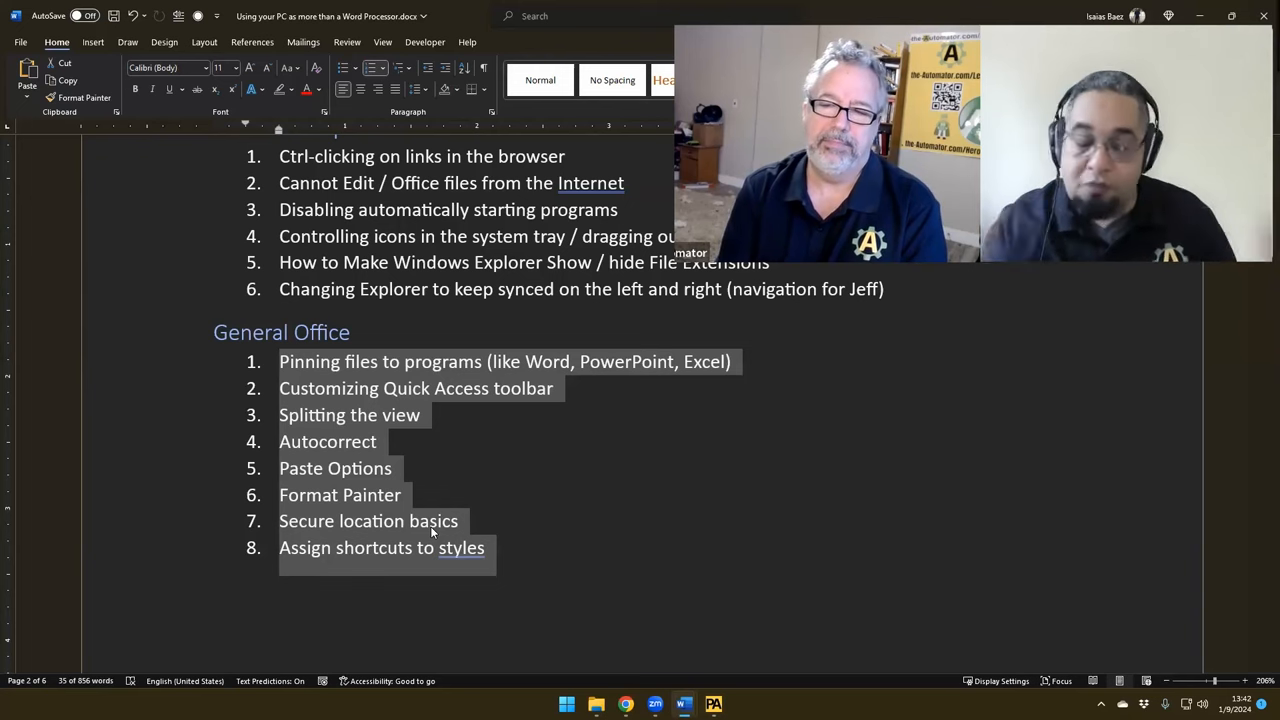
pyautogui.scroll(-3)
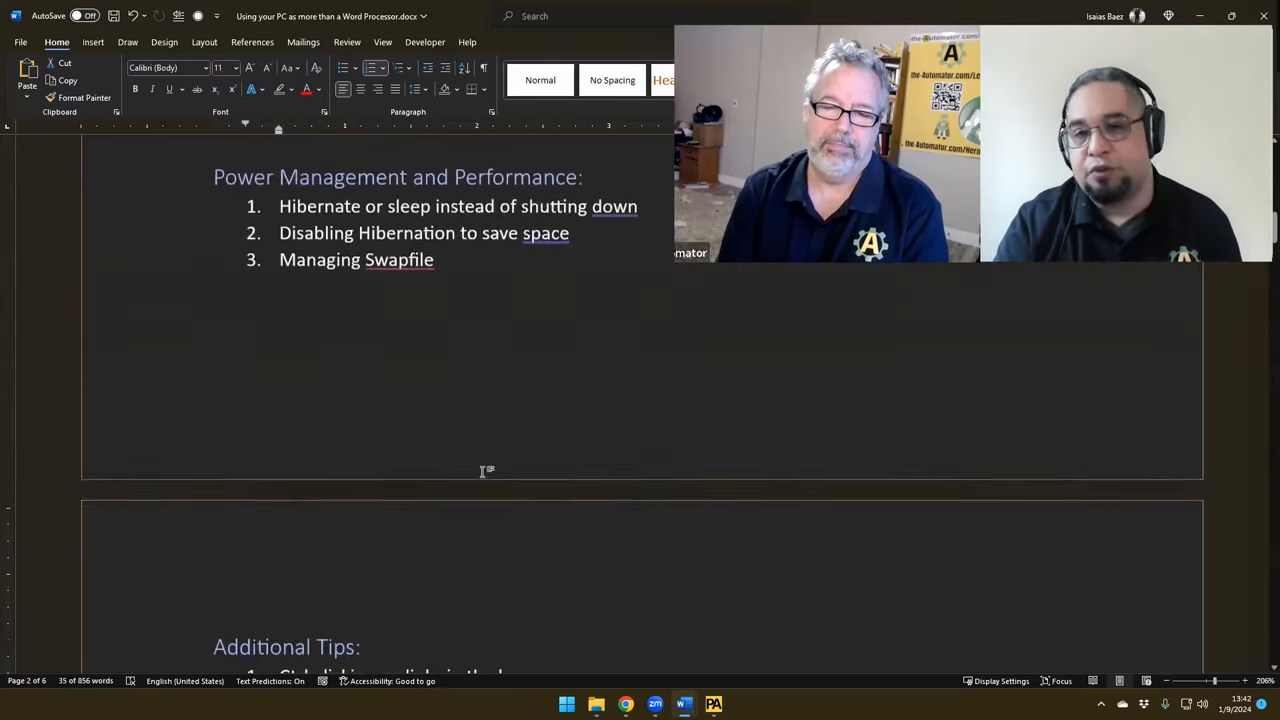